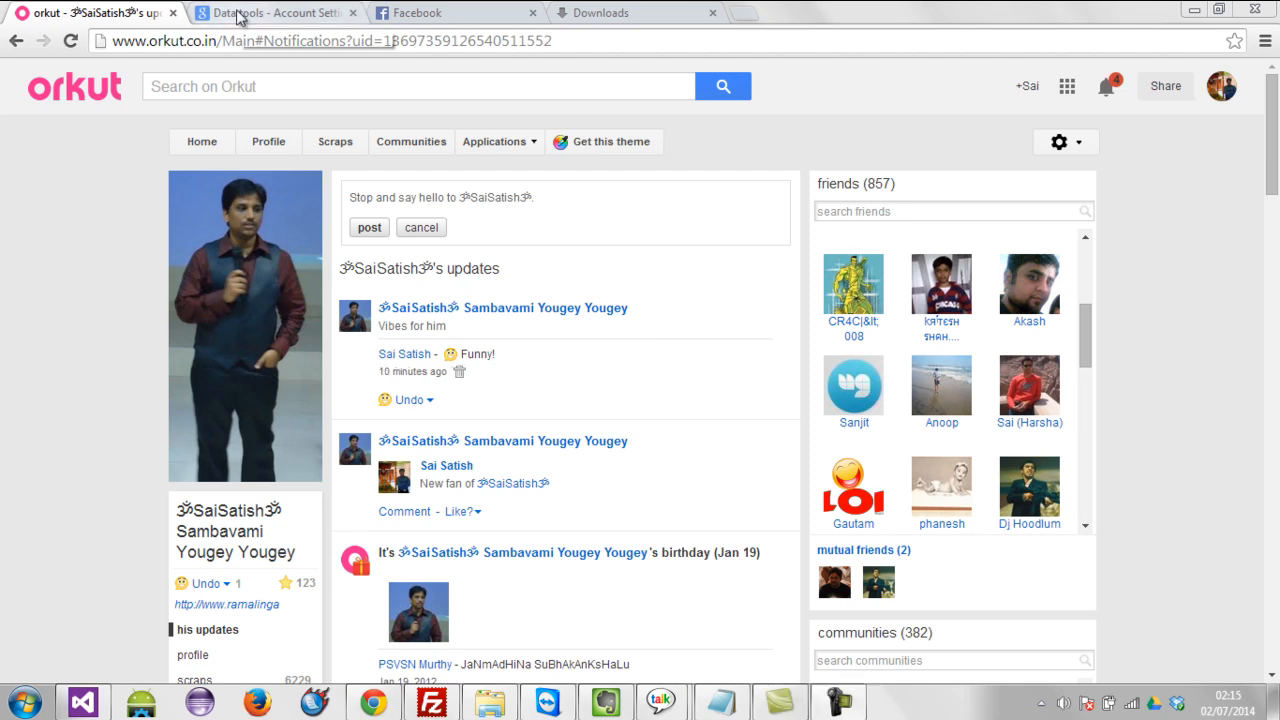
# Step: Open the Data tools account settings page and select 'datatools' in the address
pyautogui.click(275, 12)
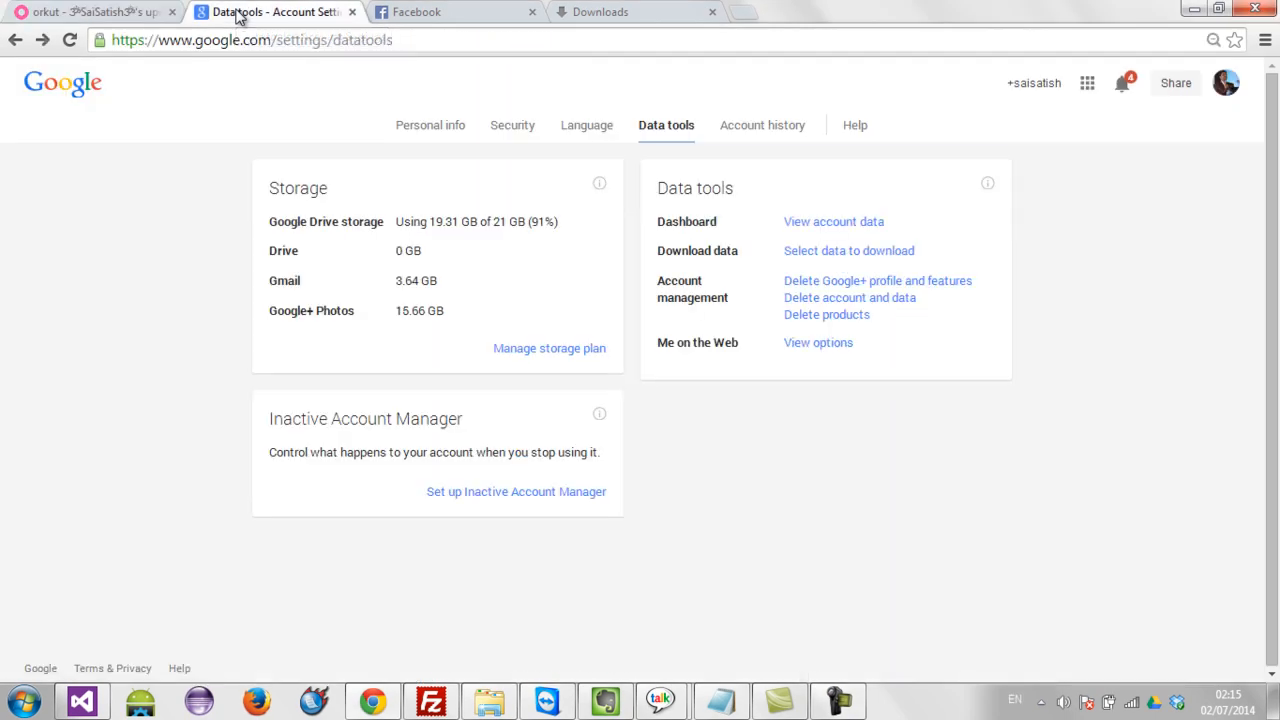
pyautogui.doubleClick(290, 40)
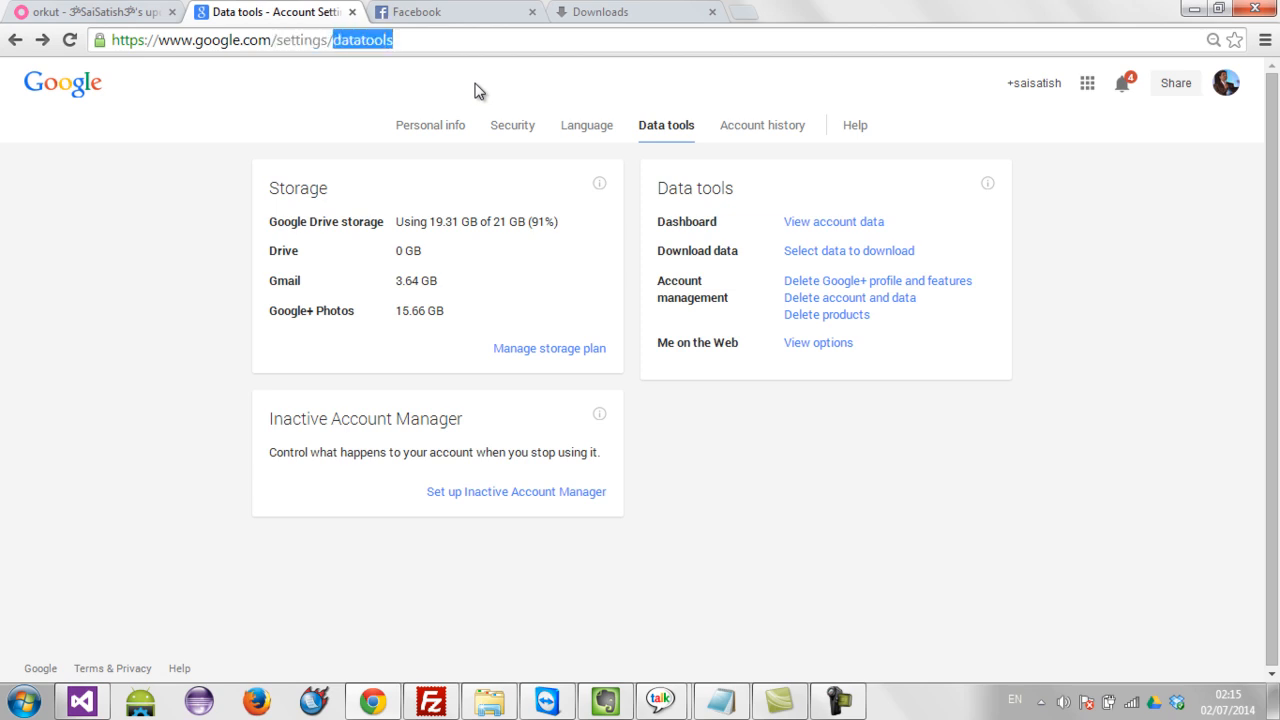
# Step: Load the settings/takeout page and start a new data archive
pyautogui.click(847, 250)
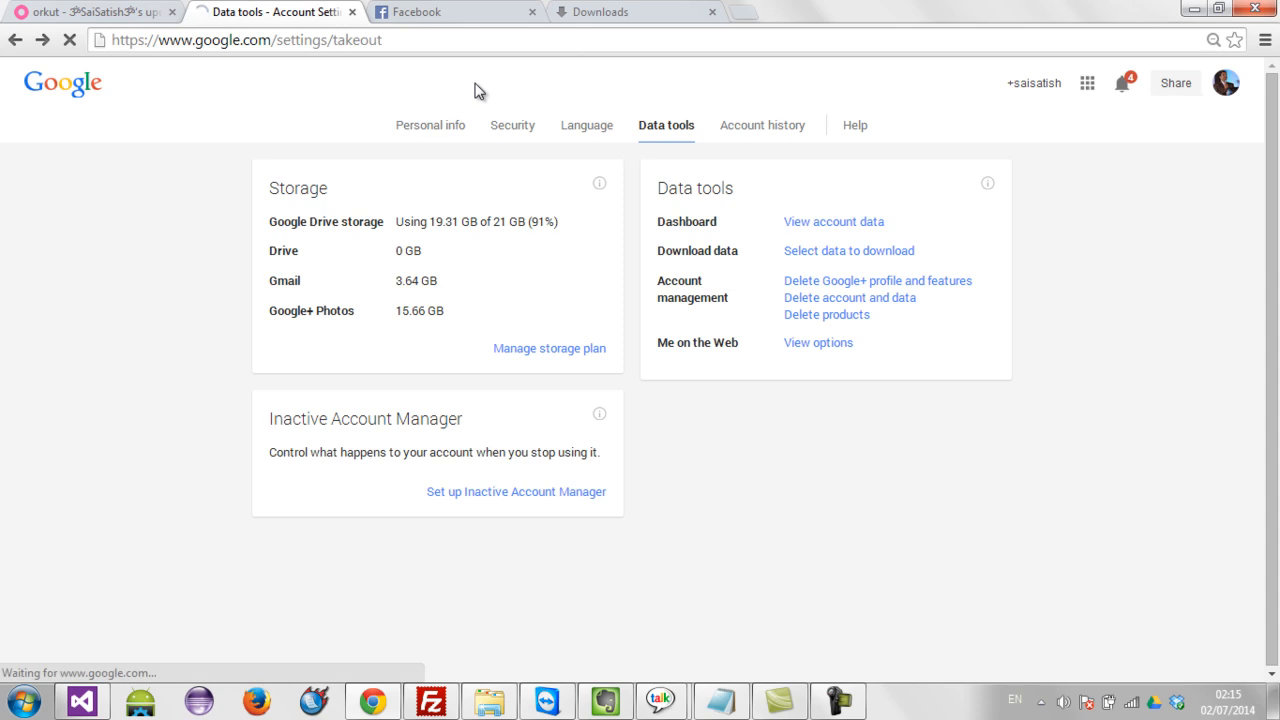
pyautogui.click(848, 250)
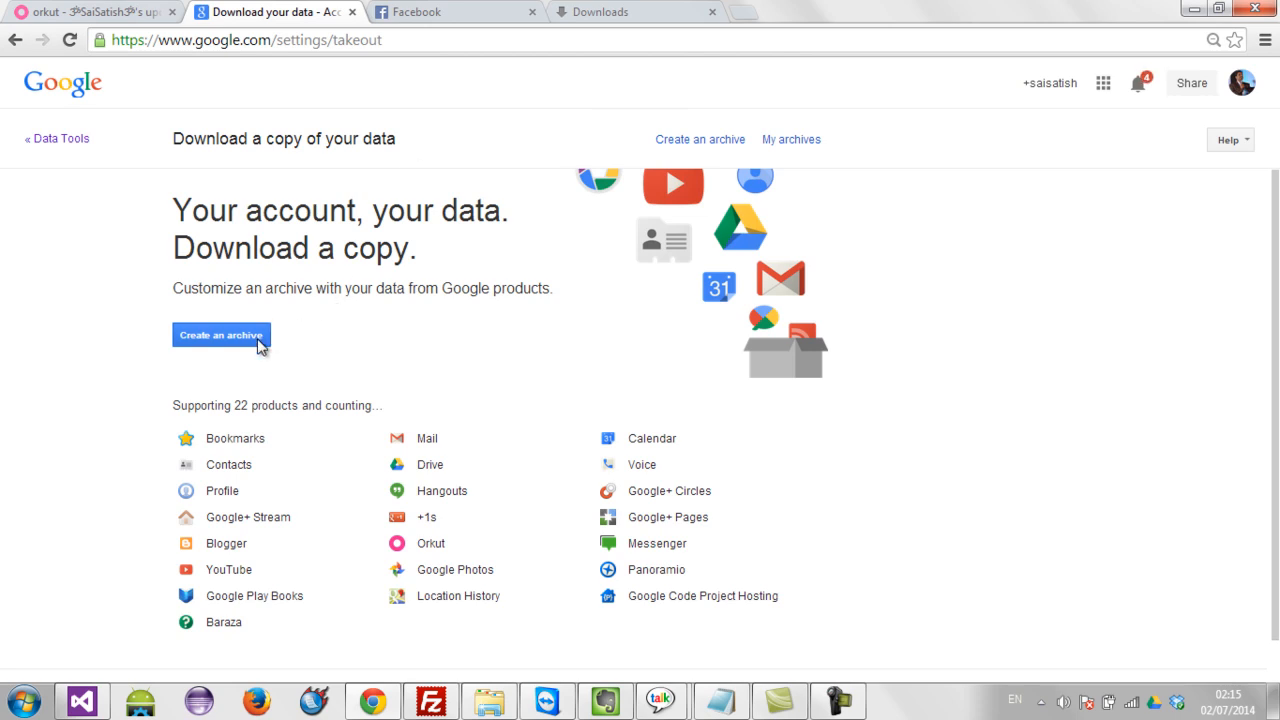
pyautogui.click(221, 335)
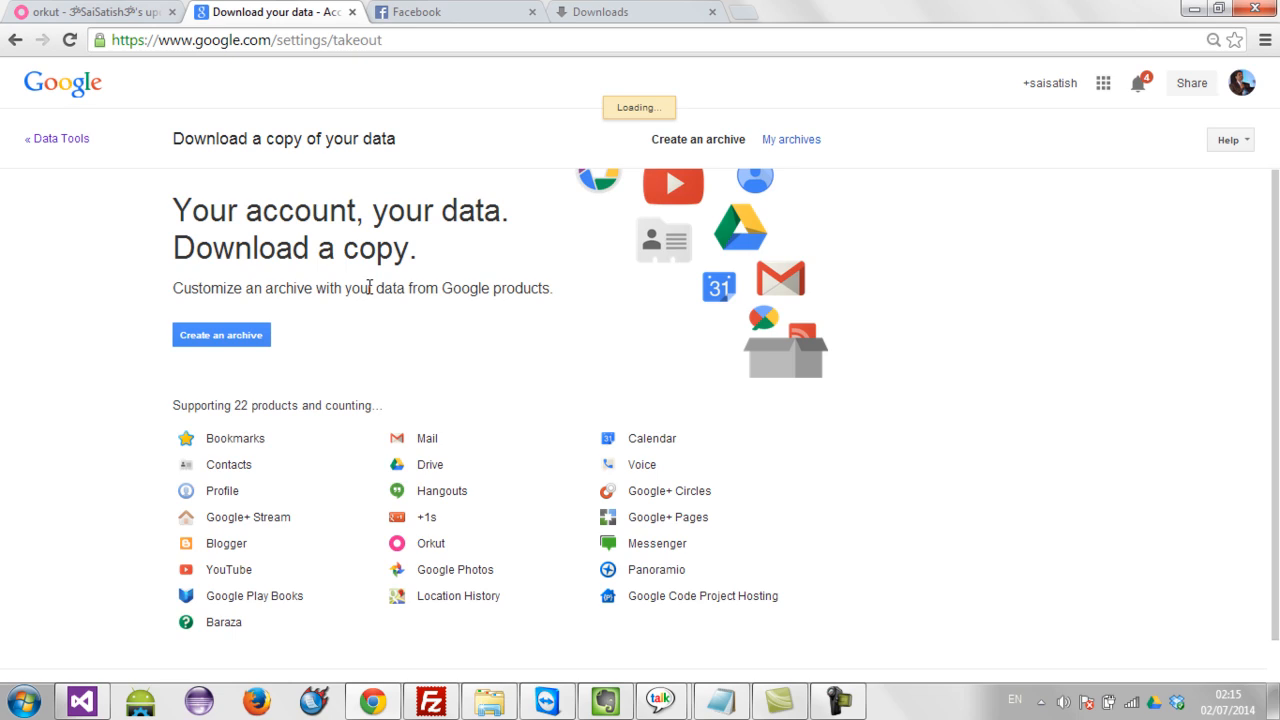
# Step: Deselect all products, check only Orkut, and create the archive
pyautogui.click(221, 334)
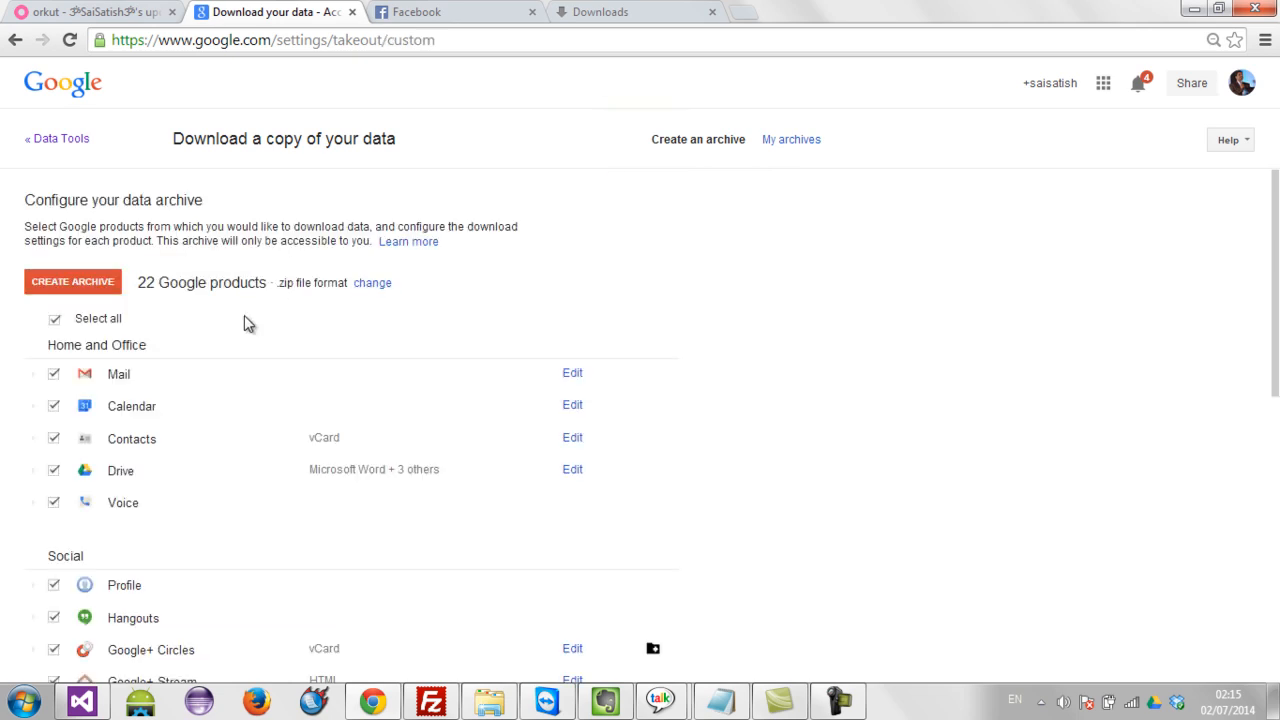
pyautogui.click(54, 318)
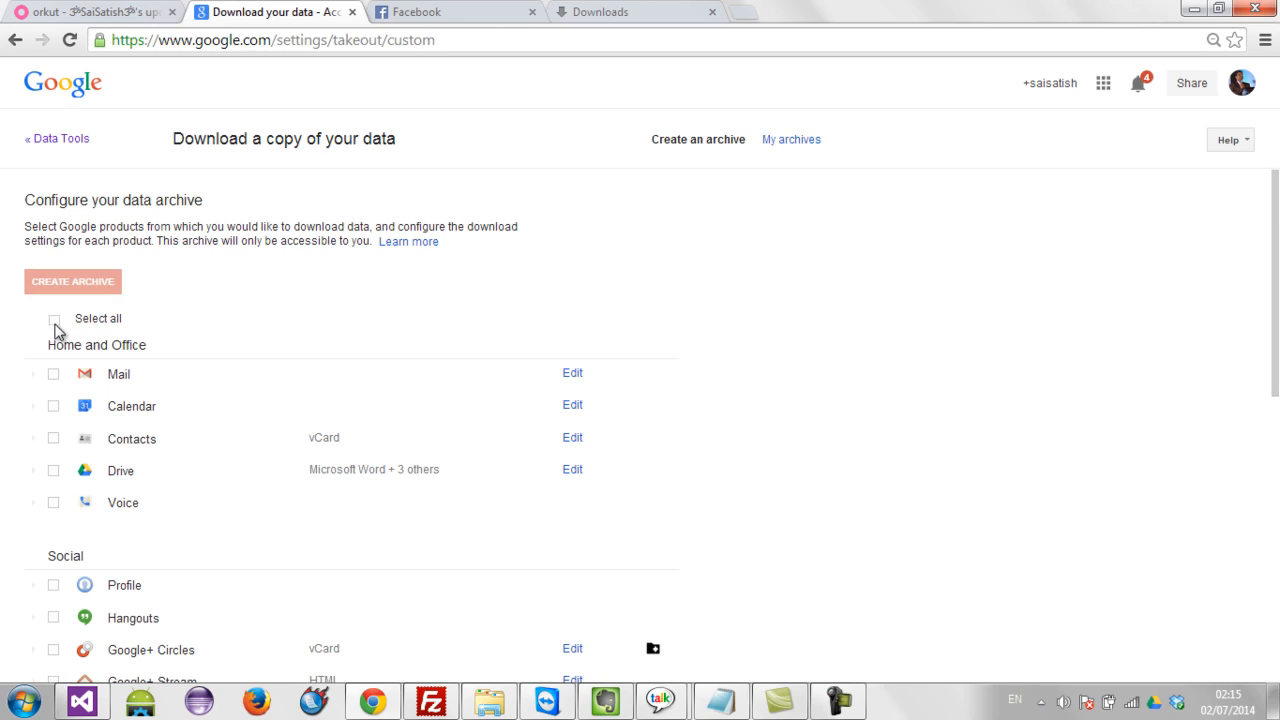
pyautogui.scroll(-3)
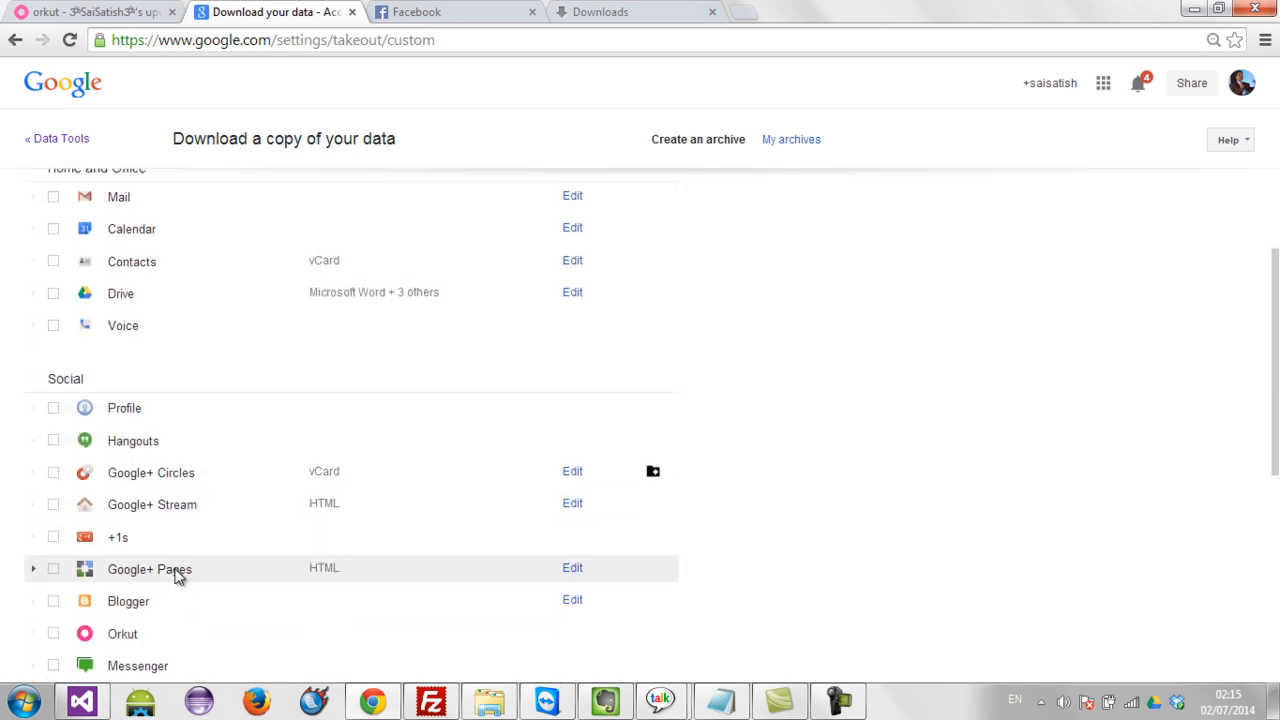
pyautogui.scroll(-3)
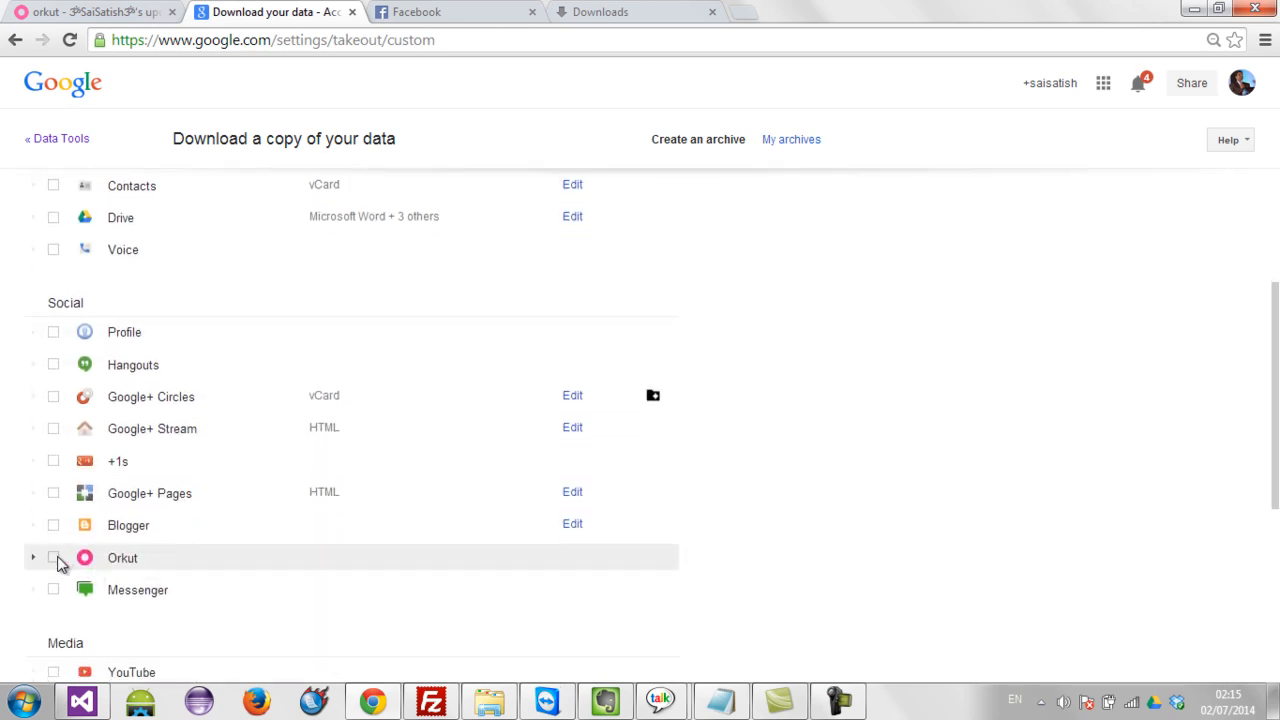
pyautogui.click(53, 558)
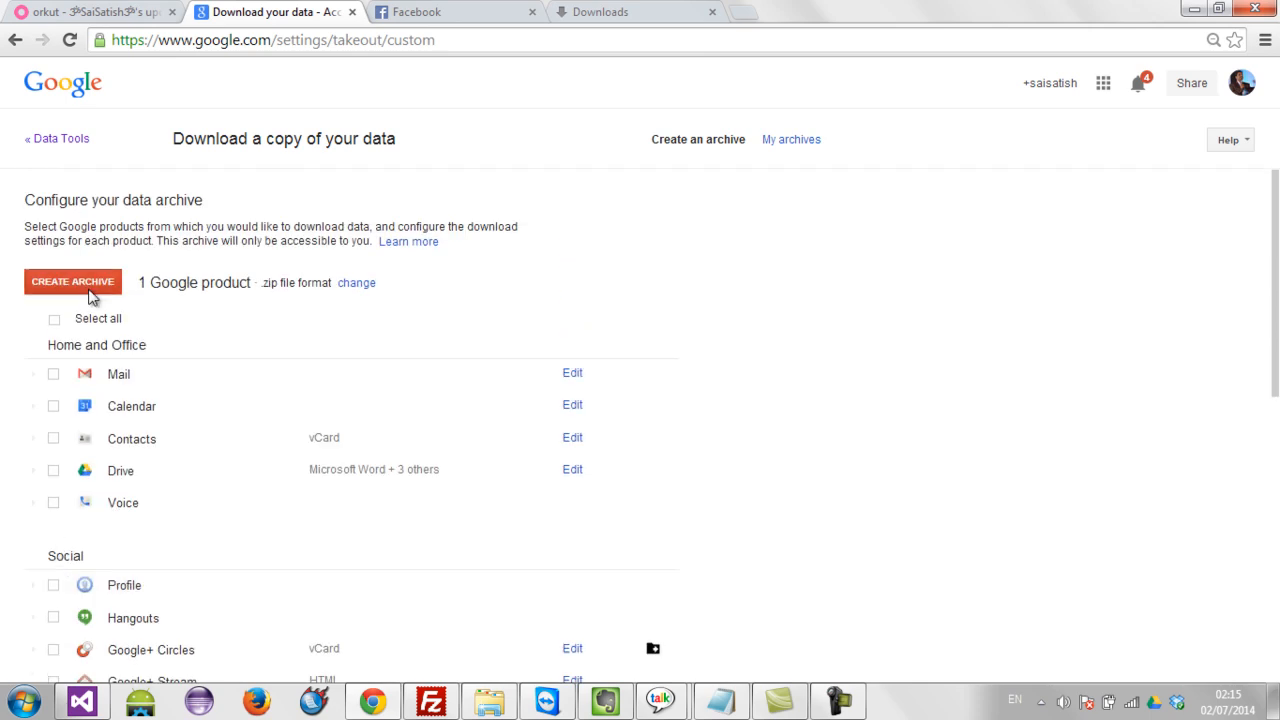
pyautogui.click(72, 281)
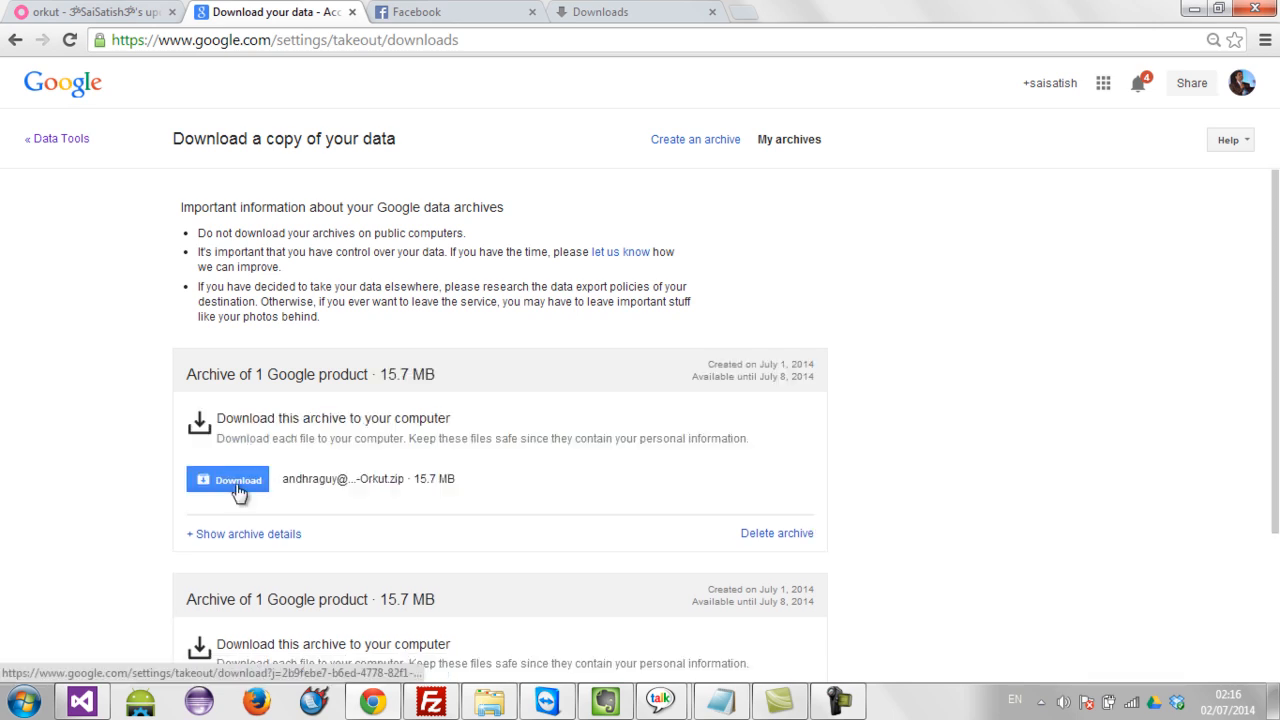
# Step: Download the 15.7 MB, 1-product Orkut archive zip
pyautogui.click(227, 479)
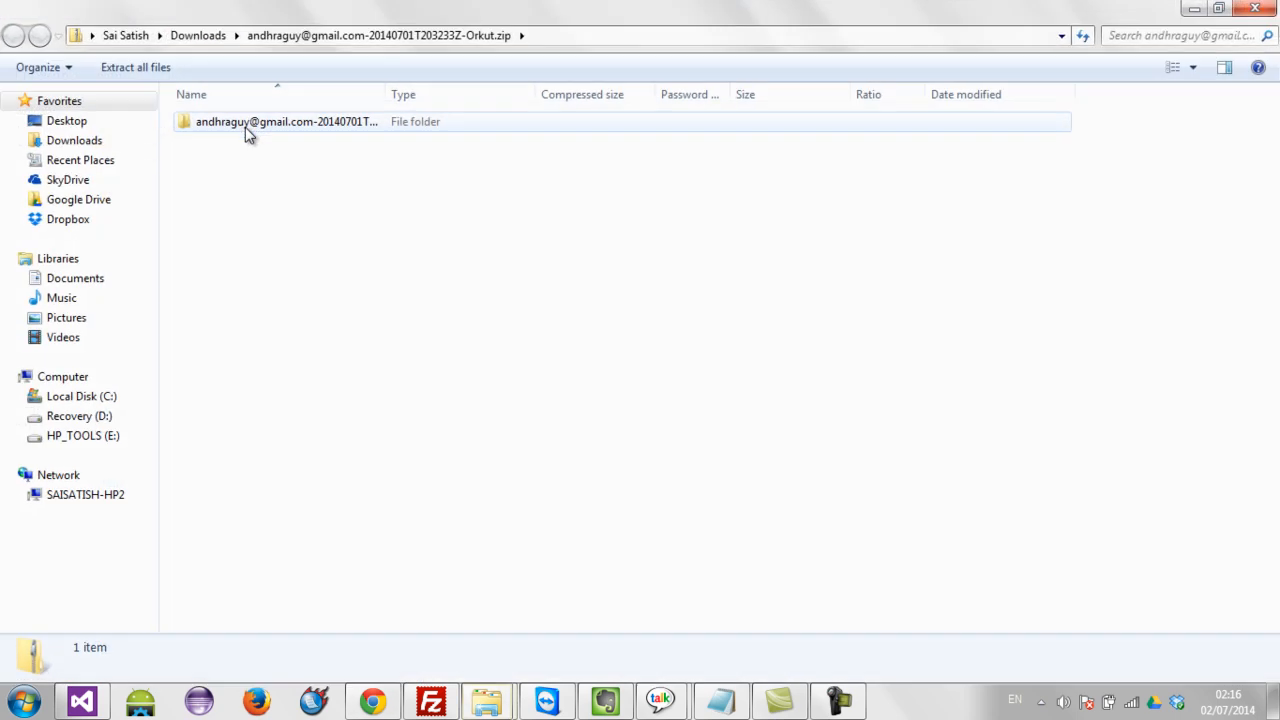
# Step: Browse into Orkut > Photos, view the My Darling album, and return to the 20 albums
pyautogui.doubleClick(285, 121)
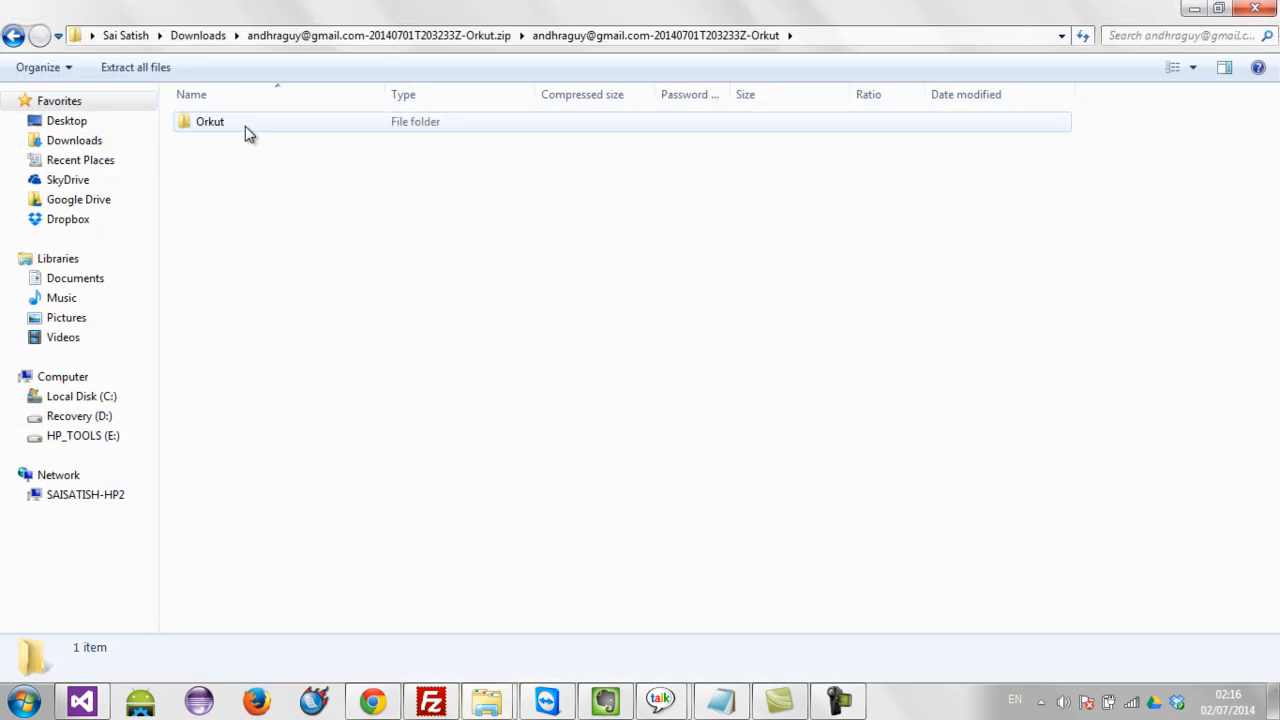
pyautogui.doubleClick(210, 121)
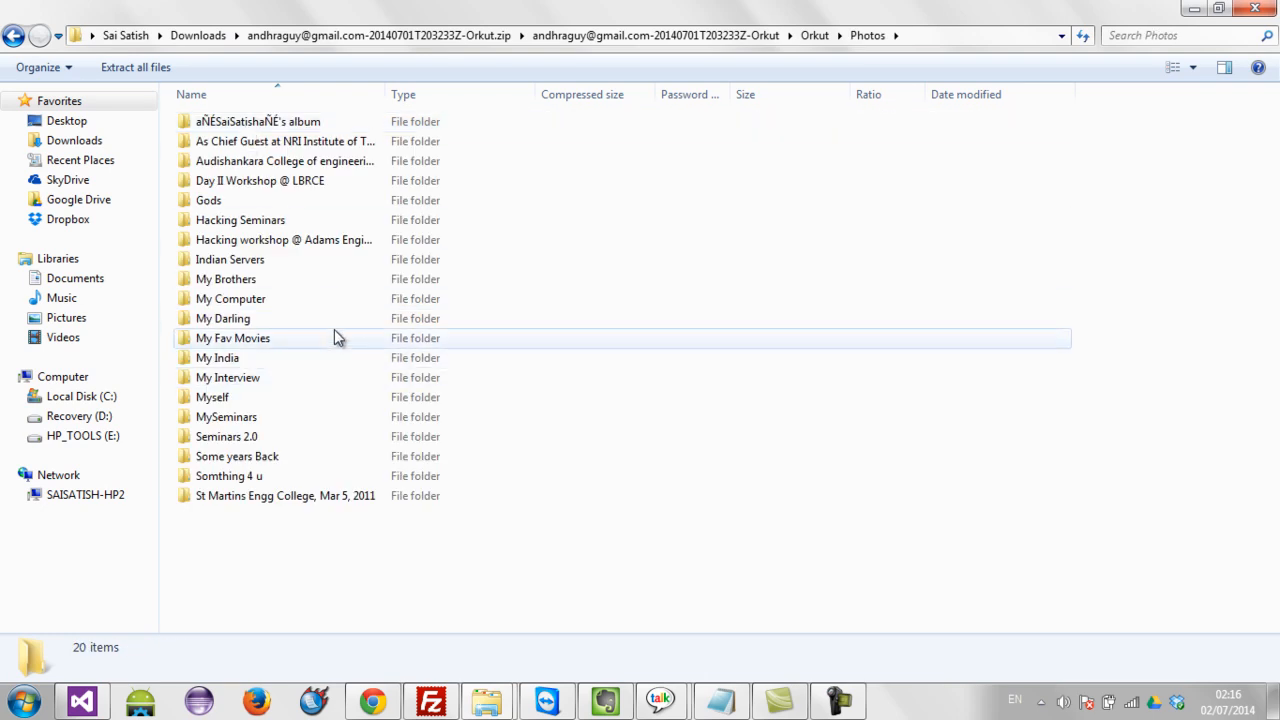
pyautogui.doubleClick(223, 318)
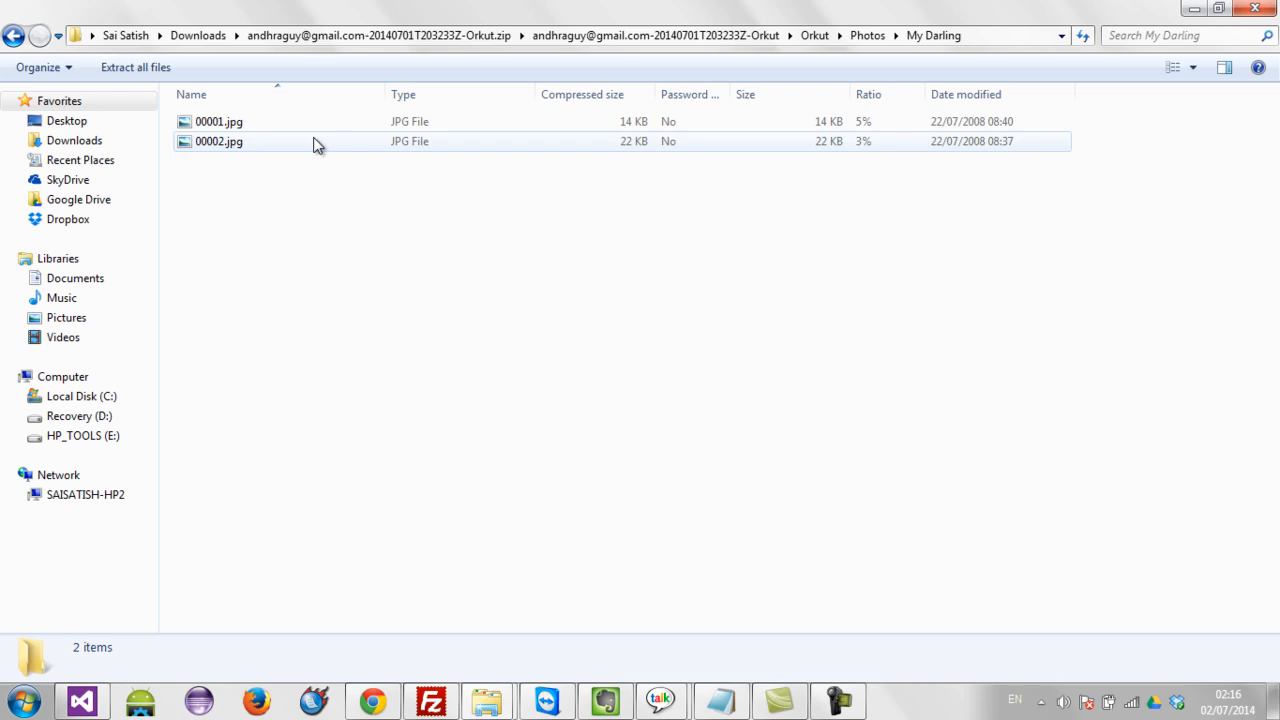
pyautogui.doubleClick(219, 141)
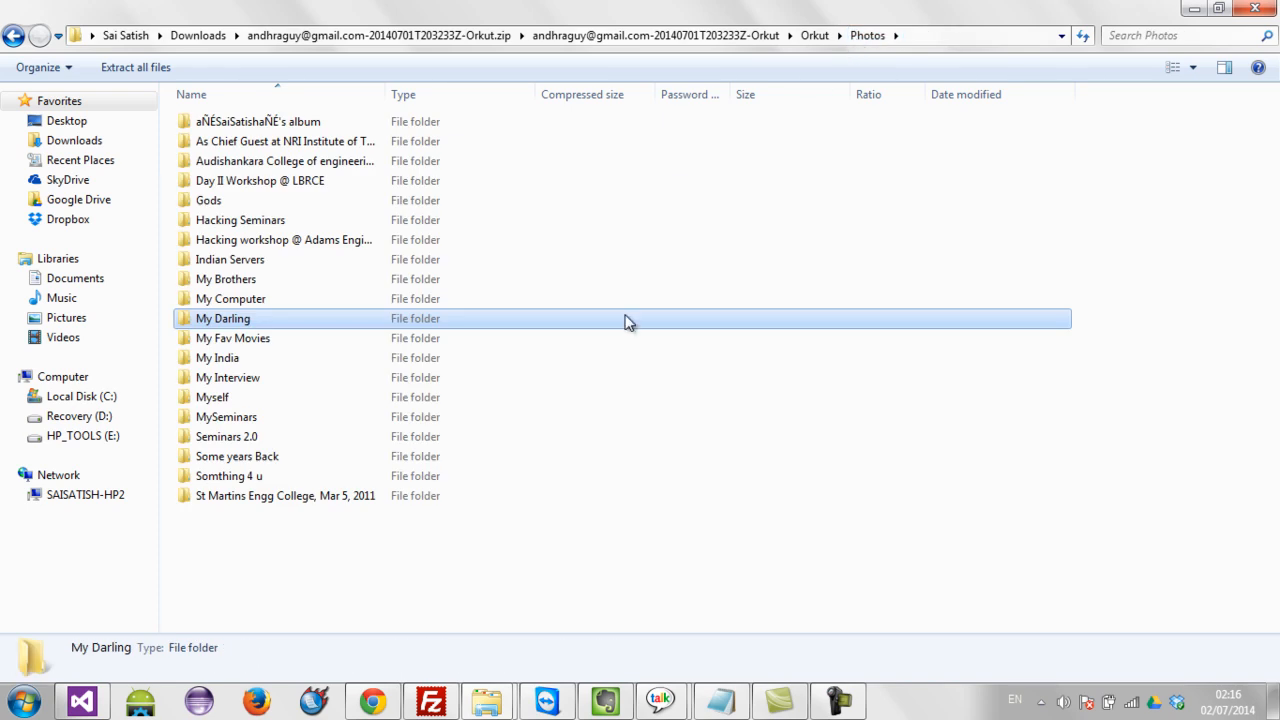
pyautogui.click(389, 578)
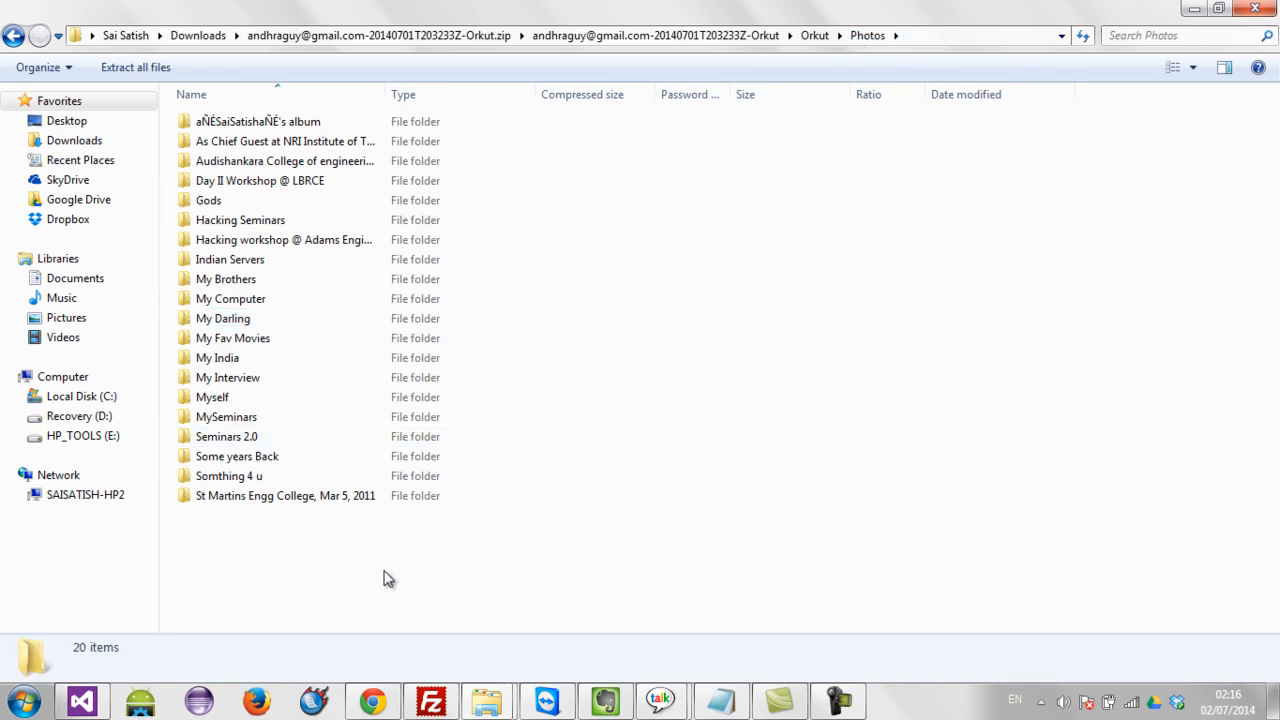